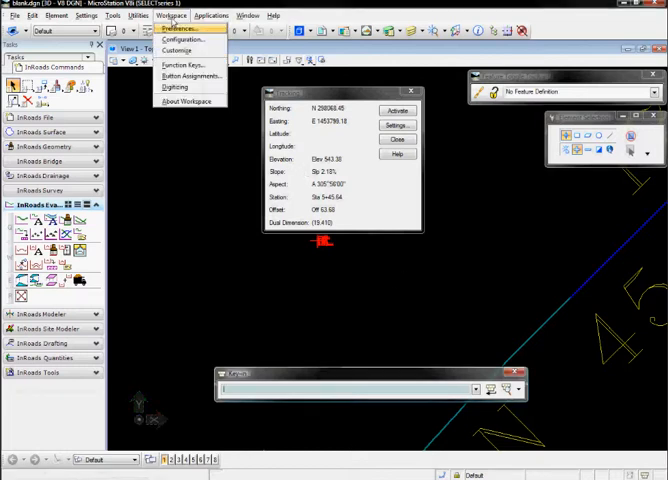
Show the workspace configuration variables with the MS_DGNLIBLIST file paths expanded.
click(181, 40)
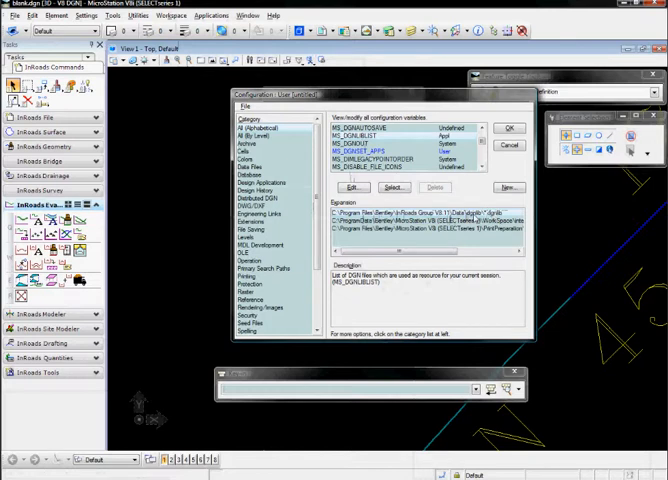
Close the Configuration dialog and browse to the MicroStation config\appl folder.
click(509, 128)
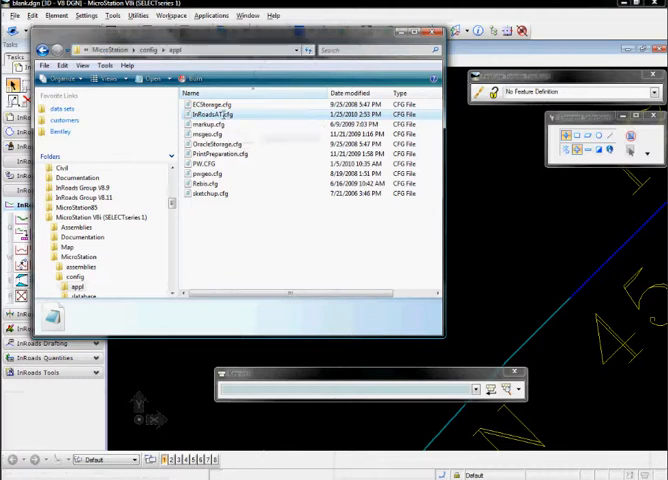
Open InRoadsAT.cfg in Notepad and scroll through its Civil Framework and Civil Platform includes.
double_click(210, 114)
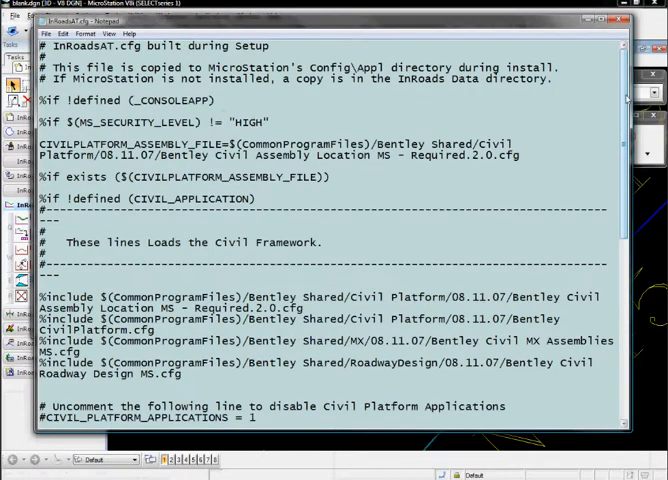
scroll(down, 3)
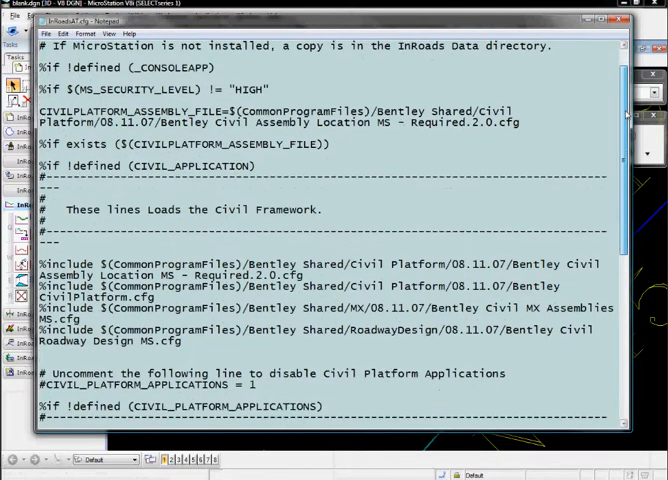
scroll(down, 3)
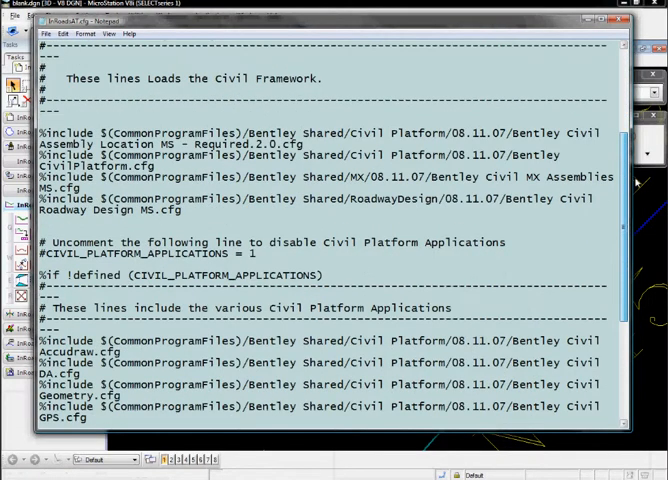
scroll(down, 3)
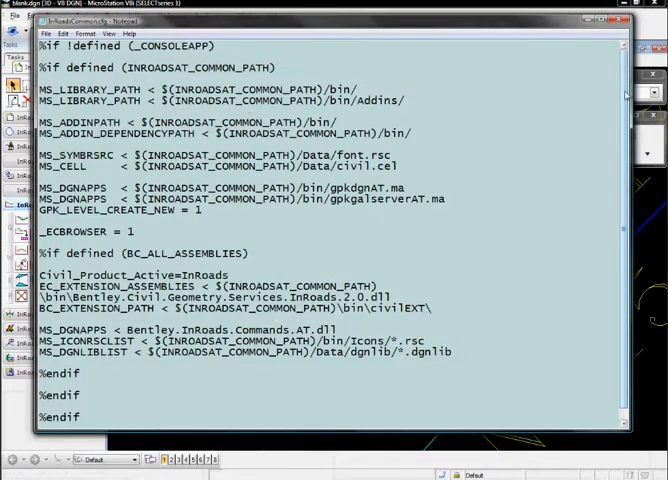
Scroll to the end of InRoadsCommon.cfg to reveal the MS_DGNLIBLIST line.
scroll(down, 3)
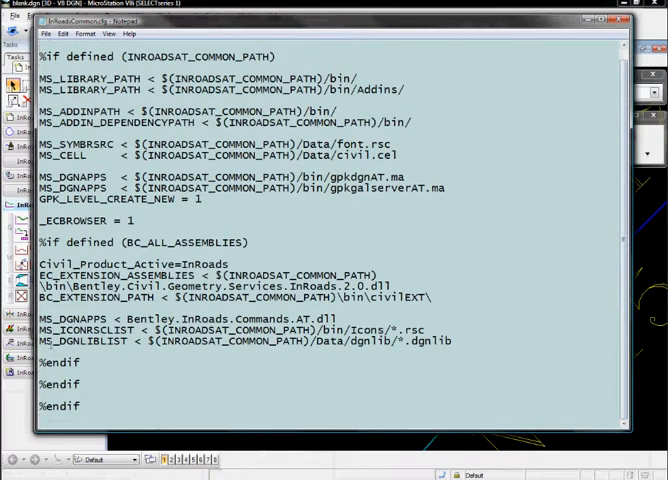